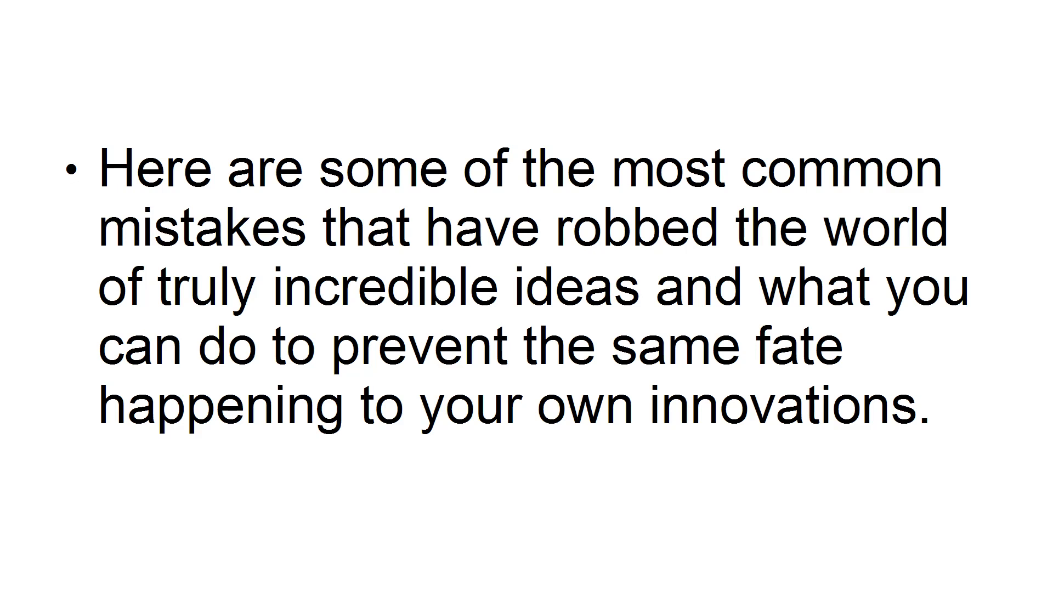
key("Right")
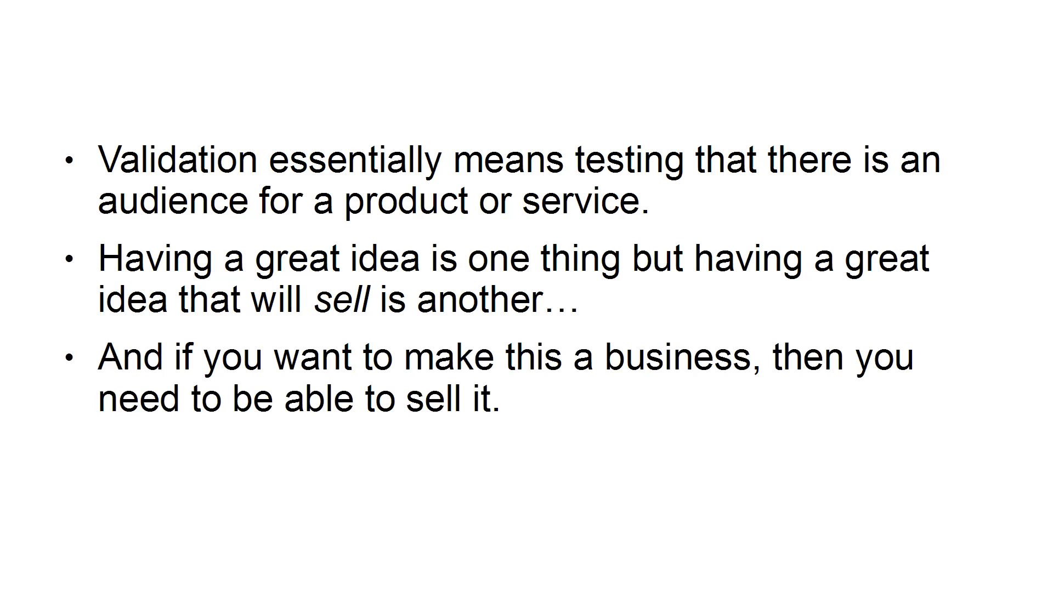
key("Right")
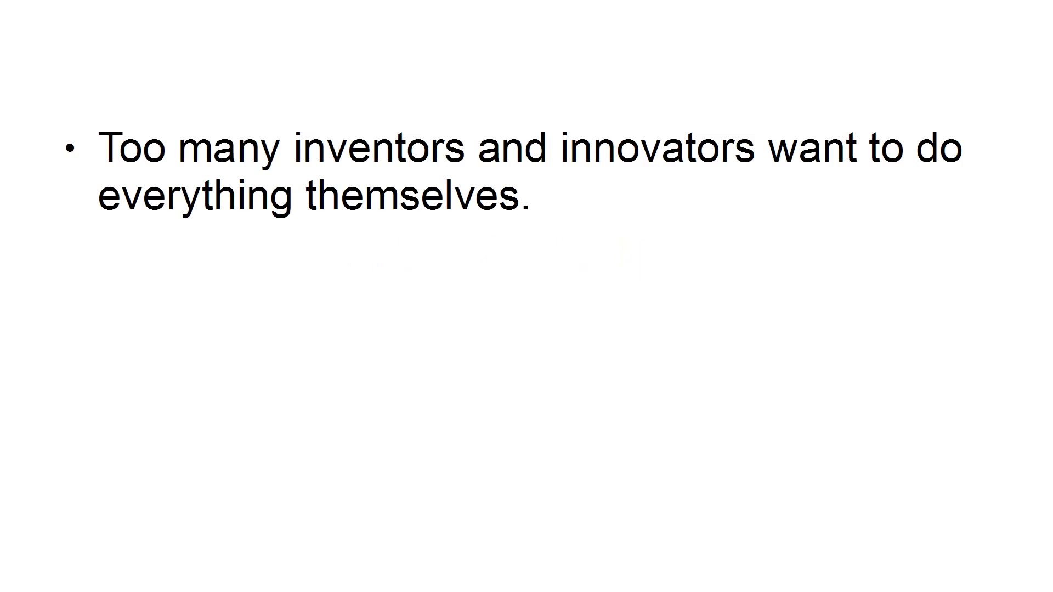
type("Want to make a website?")
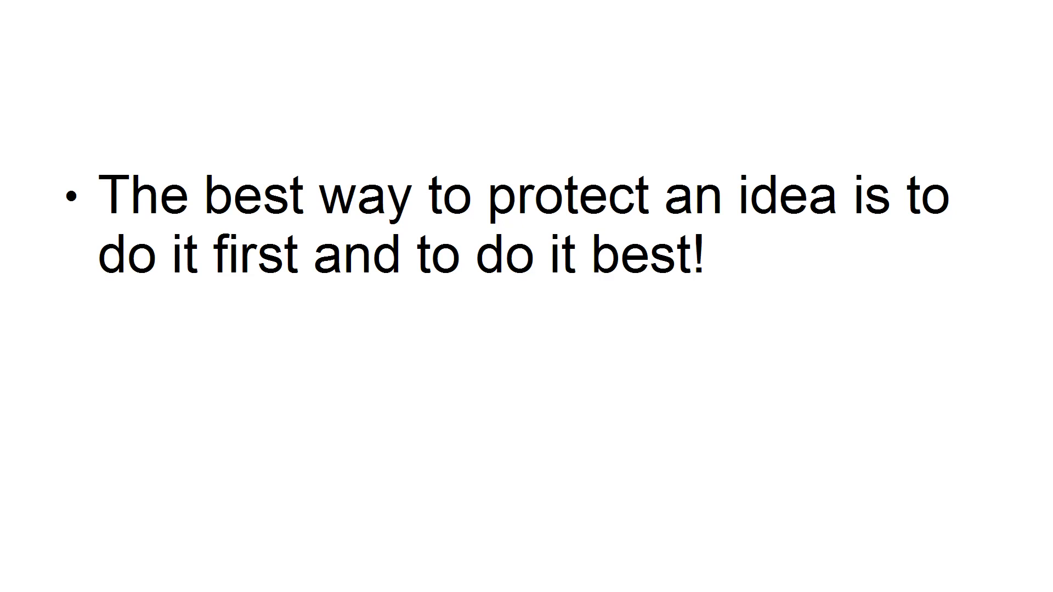
type("In other words, stop making excuses and just do it.")
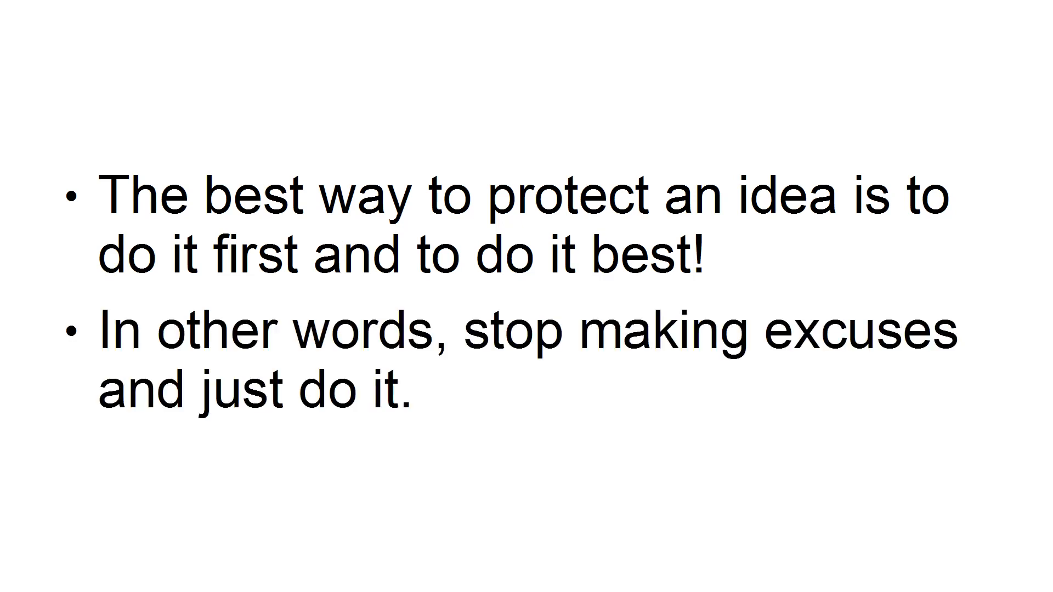